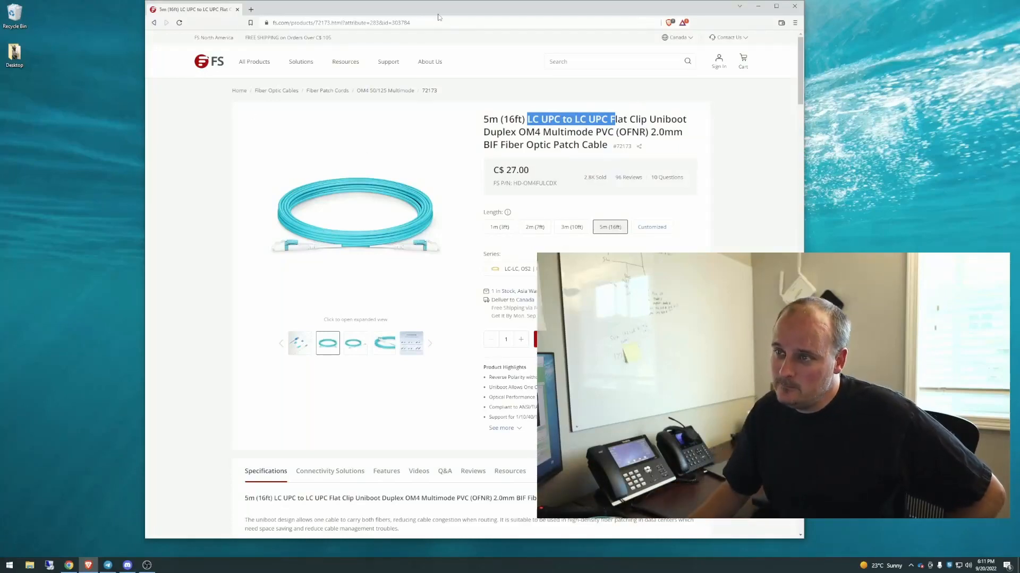
- Maximize the browser and enlarge the 5m OM4 uniboot patch cable product photo
{"action": "left_click", "coordinate": [417, 58]}
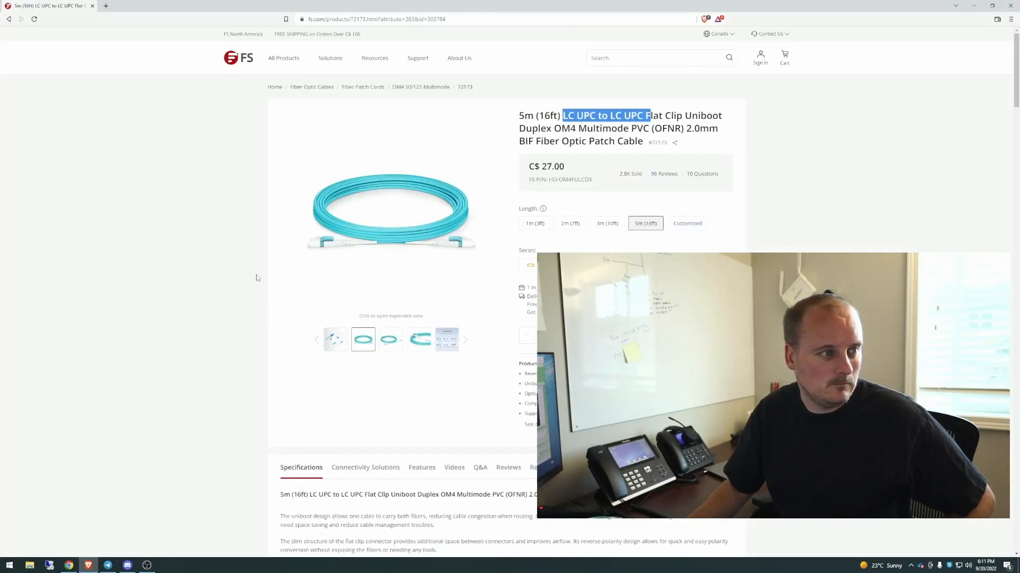
{"action": "left_click", "coordinate": [391, 209]}
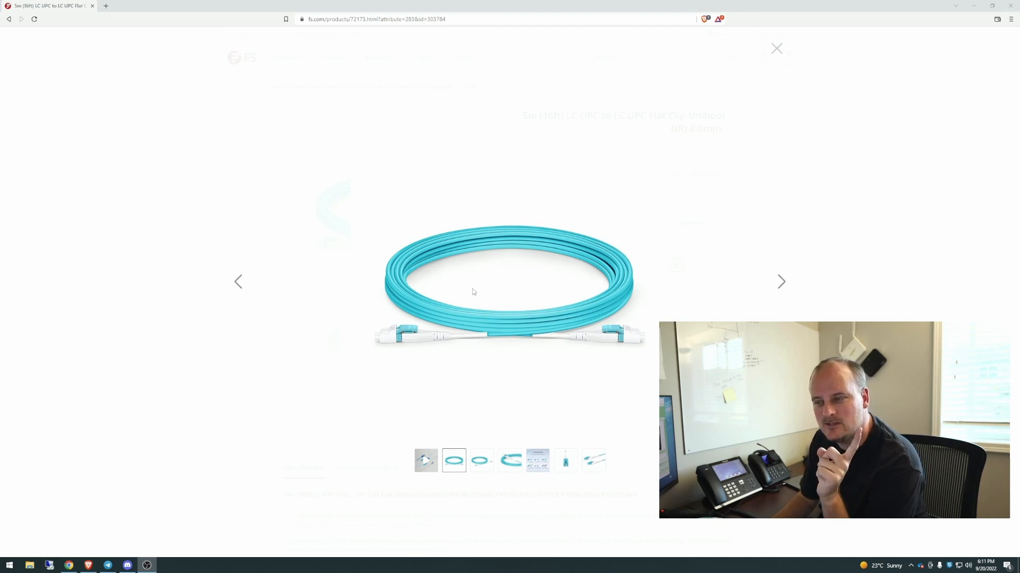
- Cycle through the intro video and coil photo to the uniboot LC connector close-up
{"action": "left_click", "coordinate": [426, 460]}
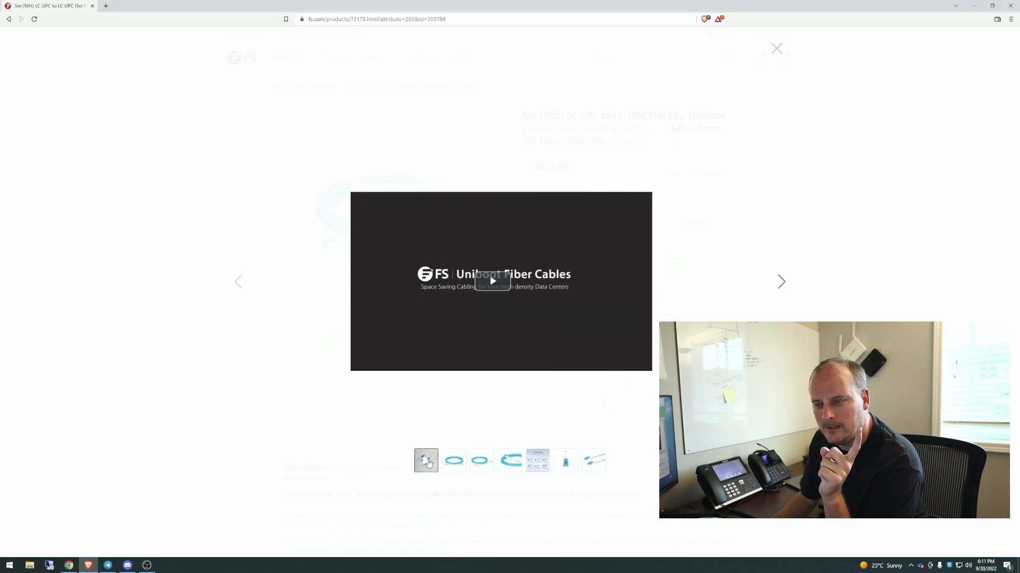
{"action": "left_click", "coordinate": [481, 461]}
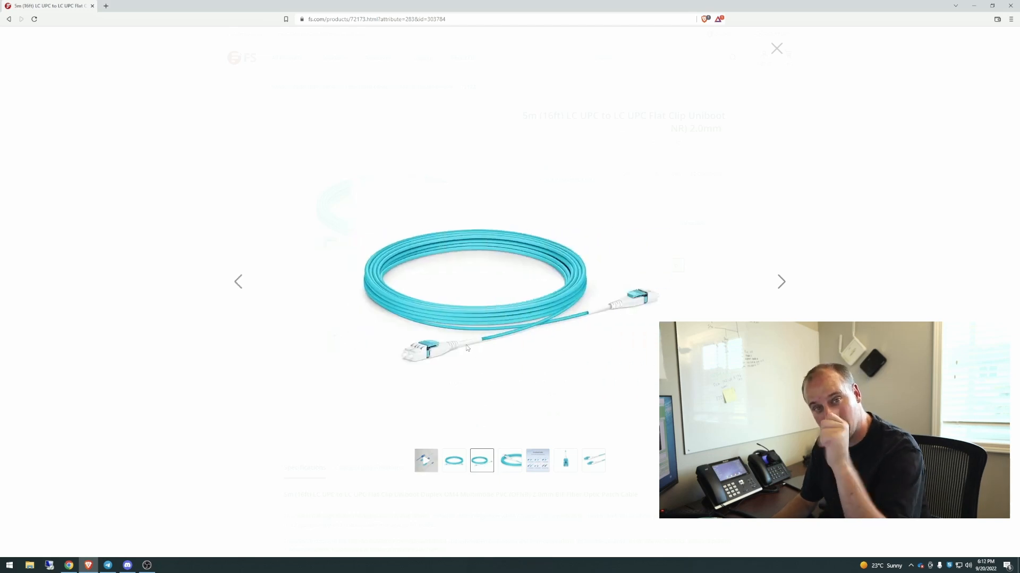
{"action": "left_click", "coordinate": [564, 461]}
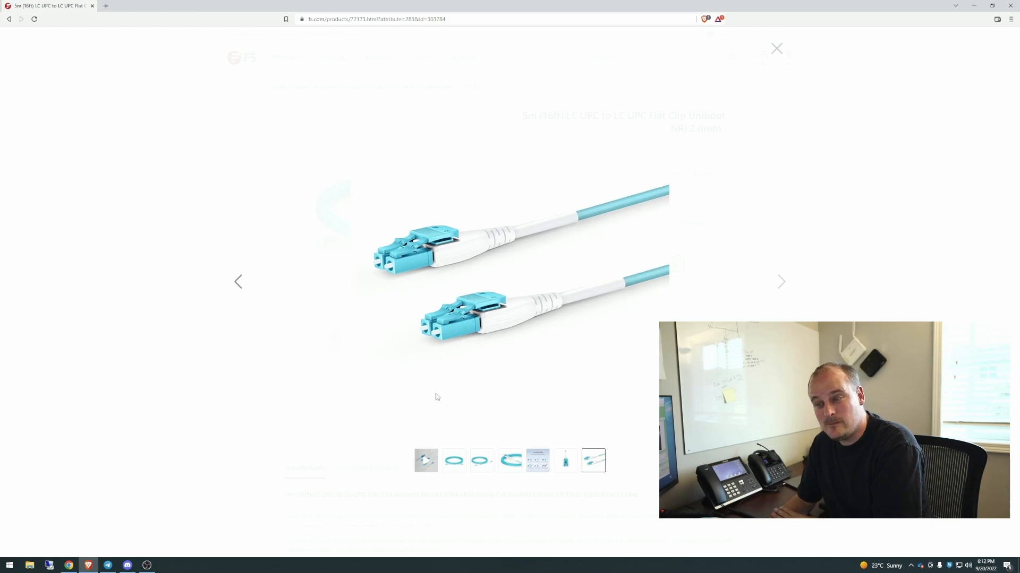
{"action": "mouse_move", "coordinate": [440, 399]}
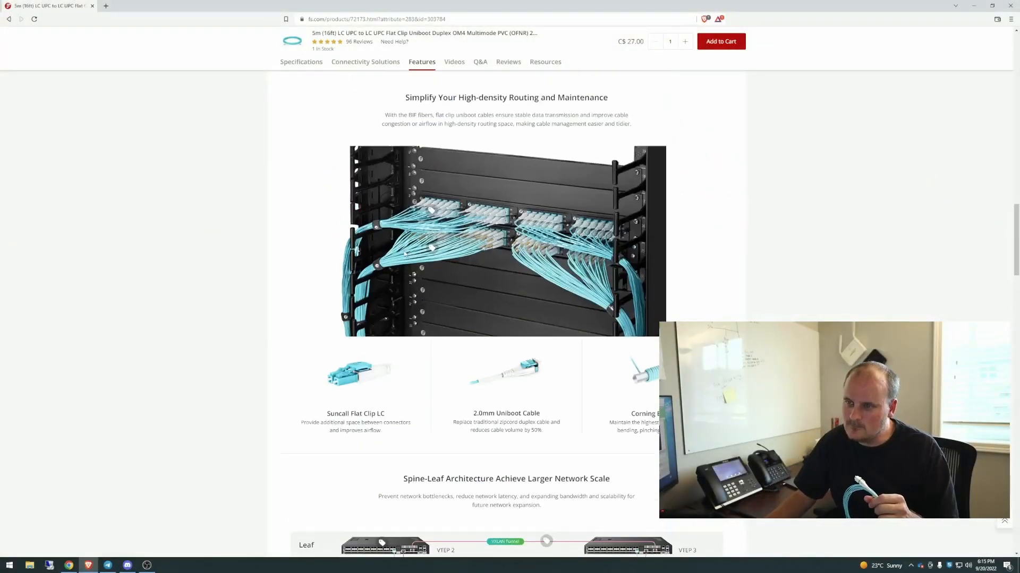
- Scroll past the clip steps to the diameter, bend-insensitive fiber and polarity rows
{"action": "scroll", "scroll_direction": "down", "scroll_amount": 3}
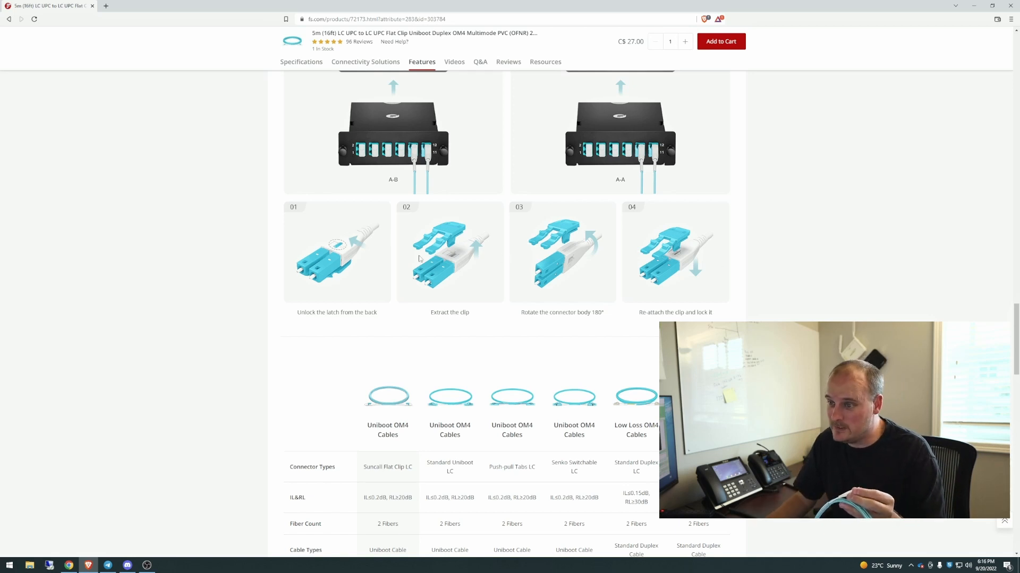
{"action": "mouse_move", "coordinate": [453, 335]}
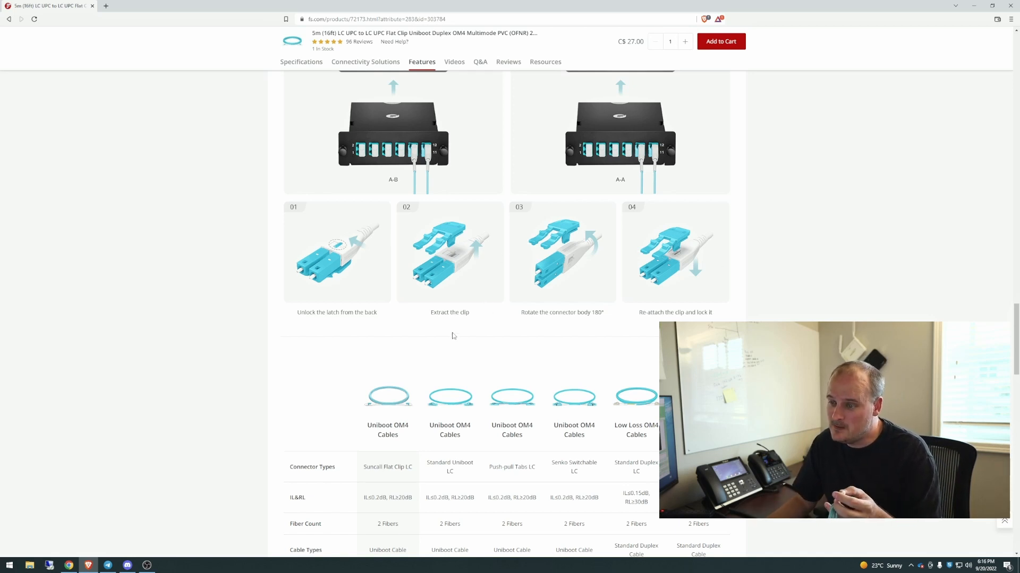
{"action": "scroll", "scroll_direction": "down", "scroll_amount": 3}
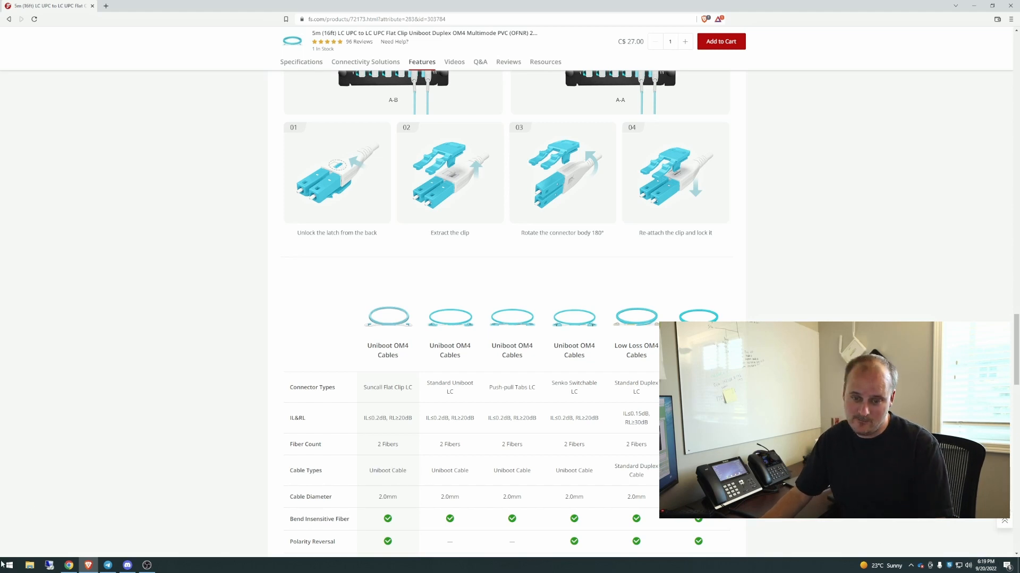
- Check the Ethernet 3 connection status, linked at 10 Gbps, from network settings
{"action": "right_click", "coordinate": [8, 564]}
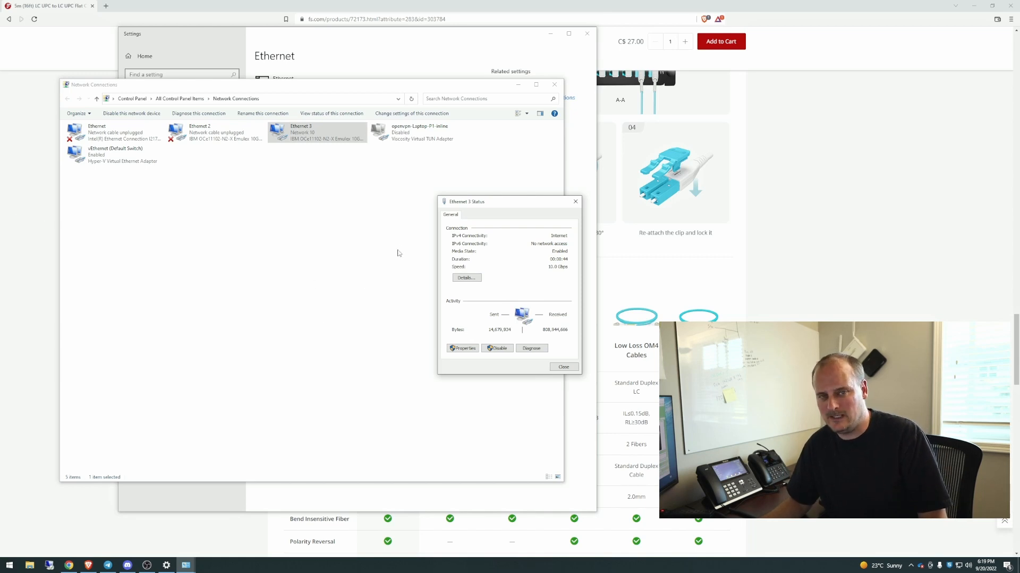
{"action": "left_click_drag", "start_coordinate": [509, 202], "coordinate": [362, 210]}
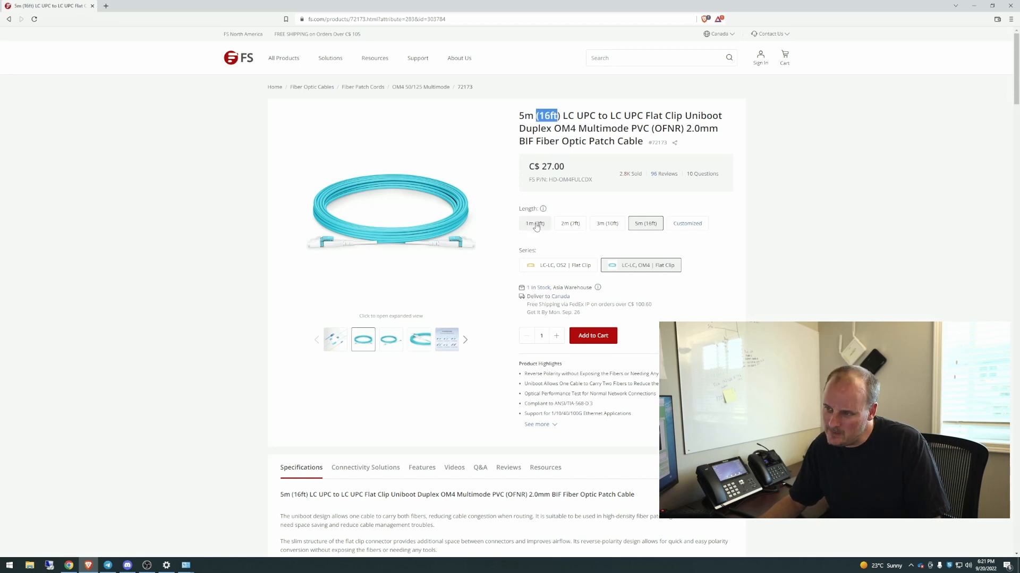
- Select the 1m (3ft) length option, now priced at C$15.00
{"action": "left_click", "coordinate": [535, 223]}
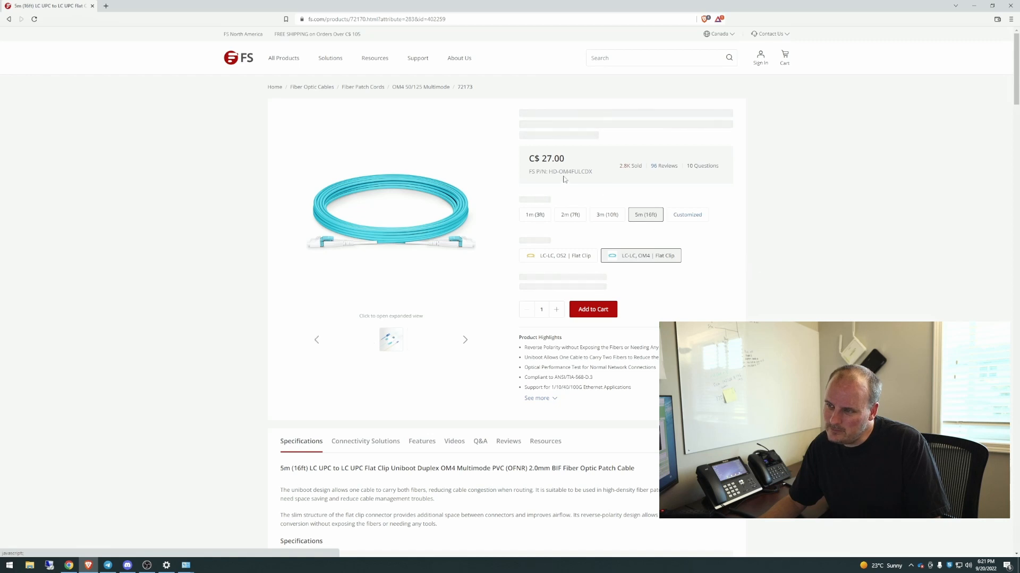
{"action": "left_click", "coordinate": [535, 223]}
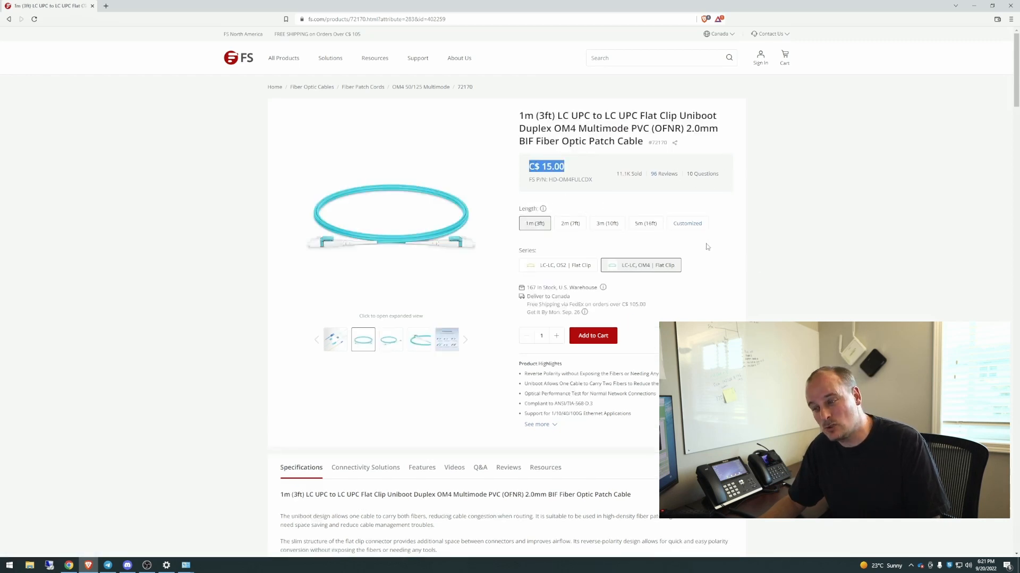
{"action": "mouse_move", "coordinate": [537, 188]}
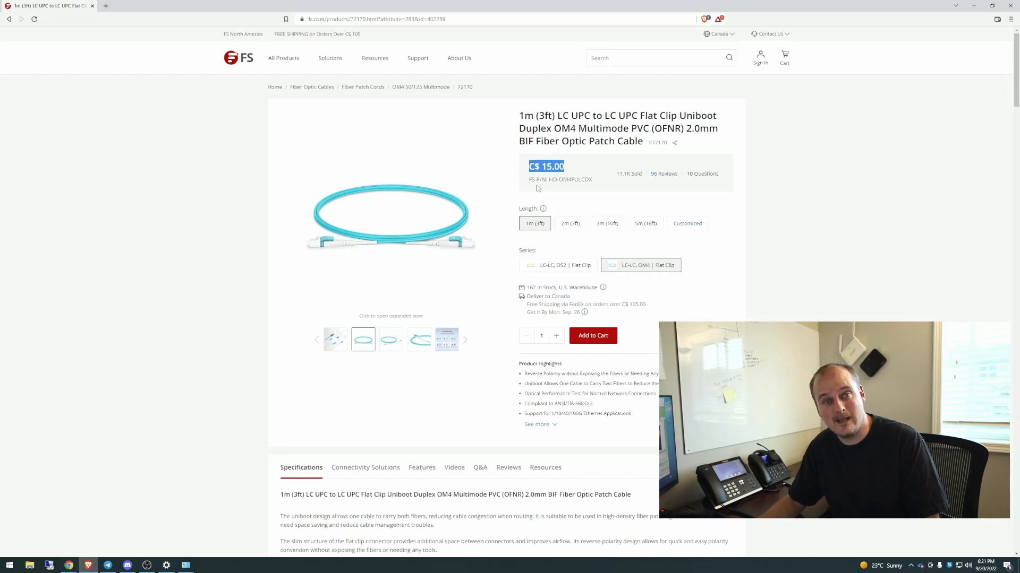